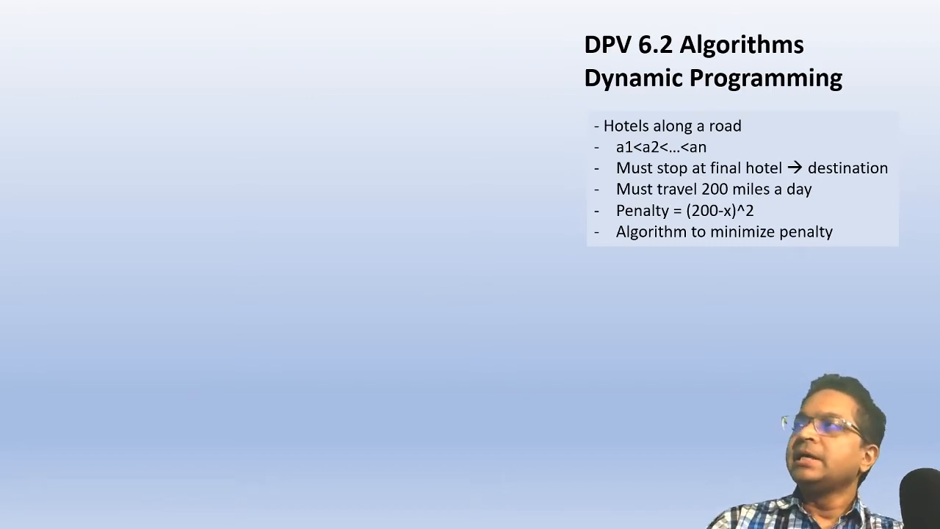
pyautogui.moveTo(658, 135)
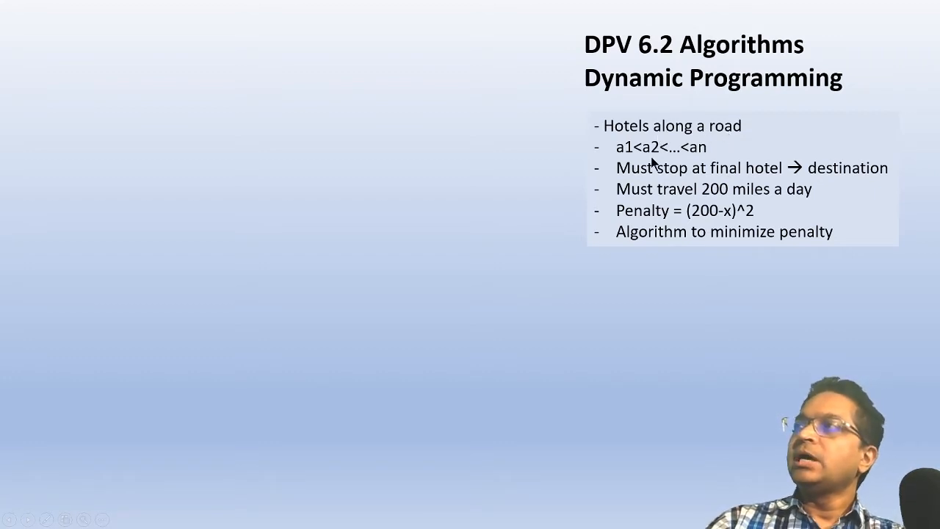
pyautogui.moveTo(705, 162)
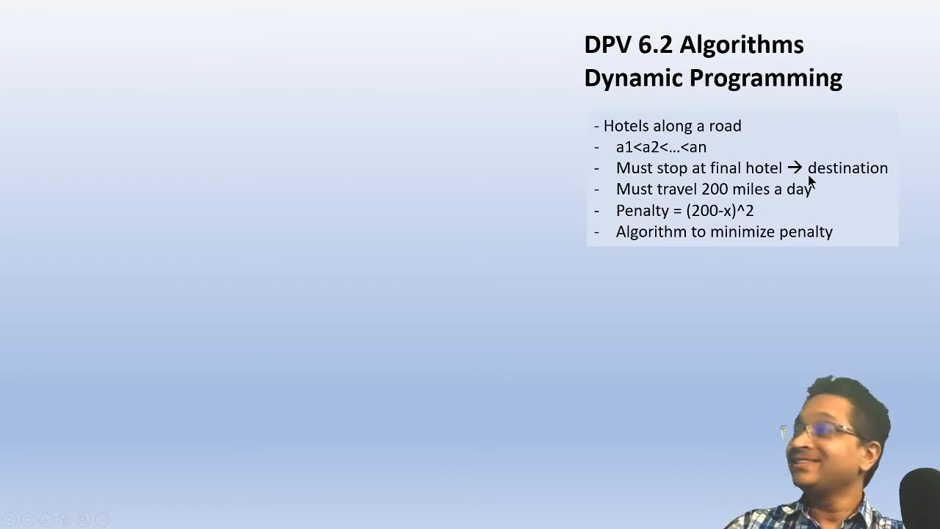
pyautogui.moveTo(740, 197)
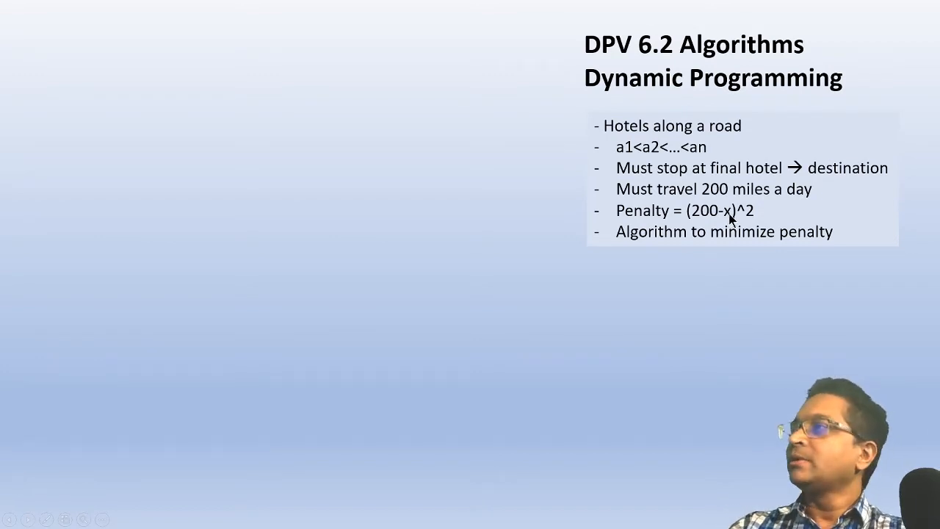
pyautogui.moveTo(777, 251)
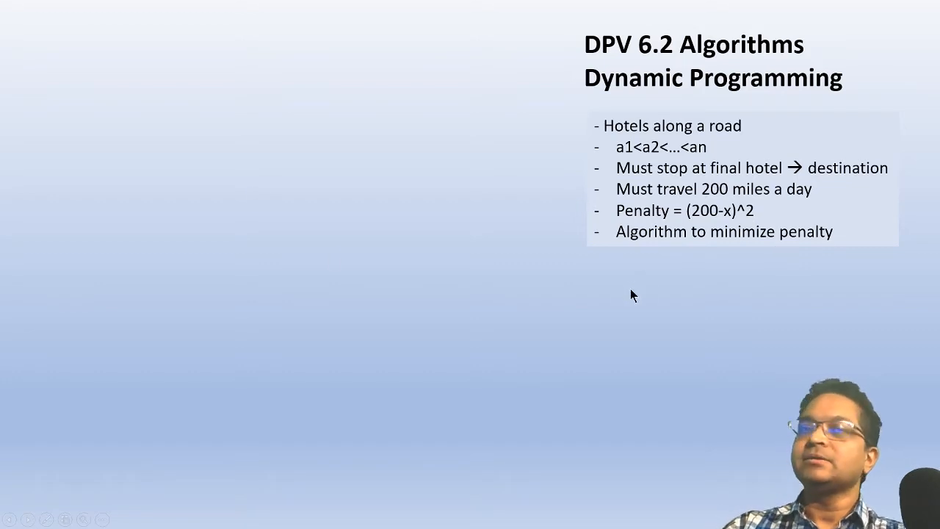
pyautogui.moveTo(661, 326)
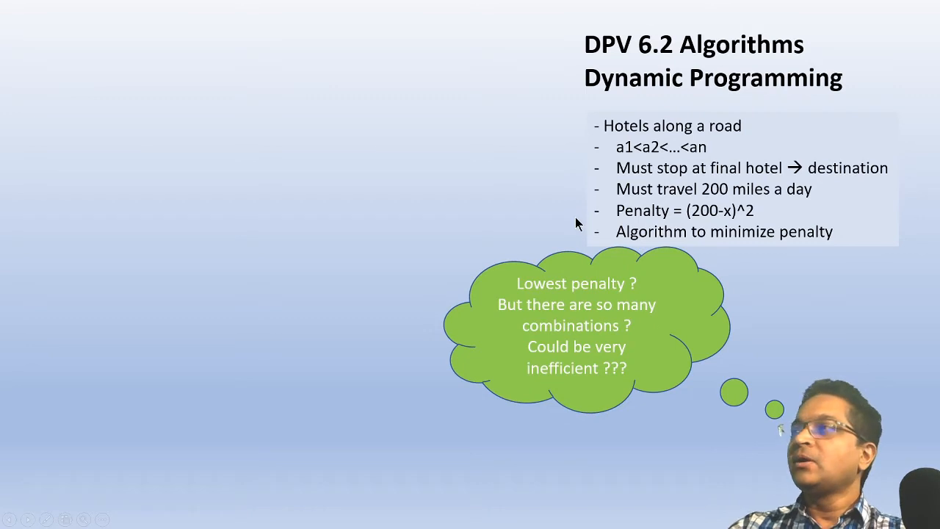
pyautogui.moveTo(681, 311)
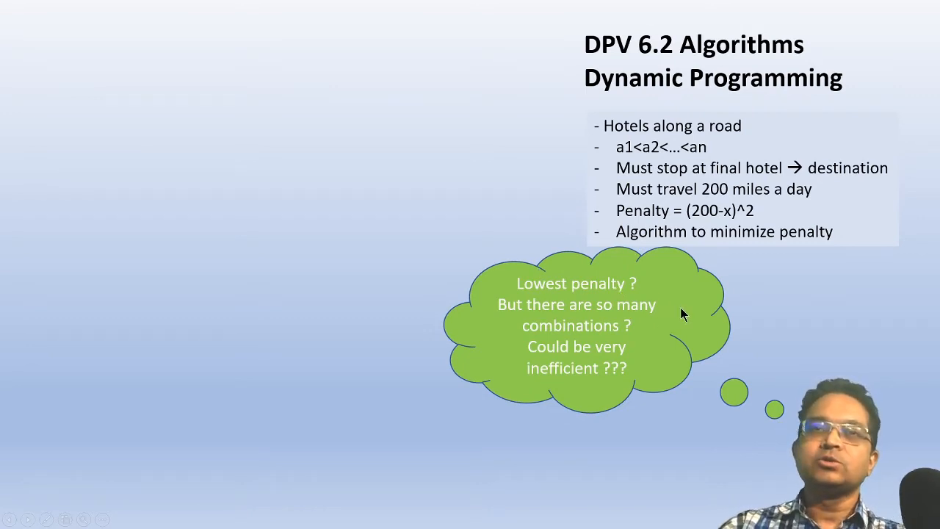
pyautogui.moveTo(620, 300)
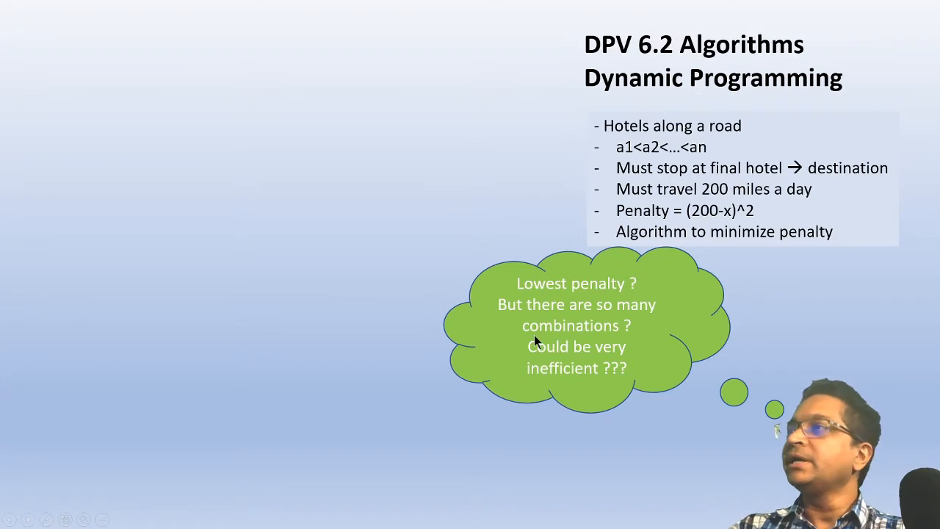
pyautogui.moveTo(572, 382)
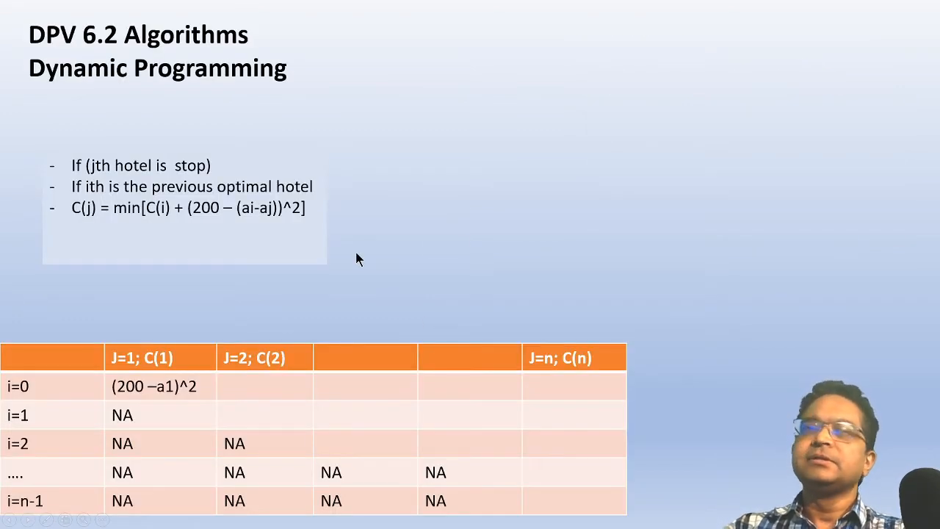
pyautogui.moveTo(257, 137)
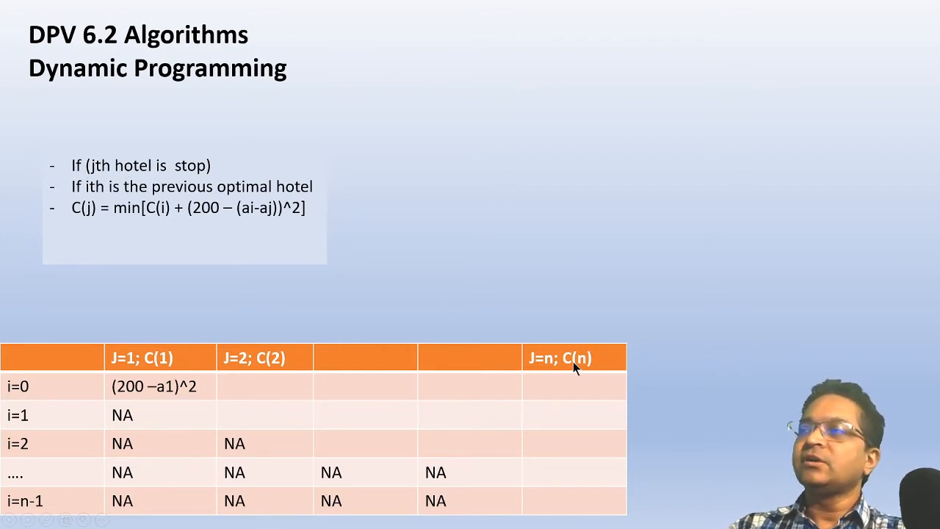
pyautogui.moveTo(144, 184)
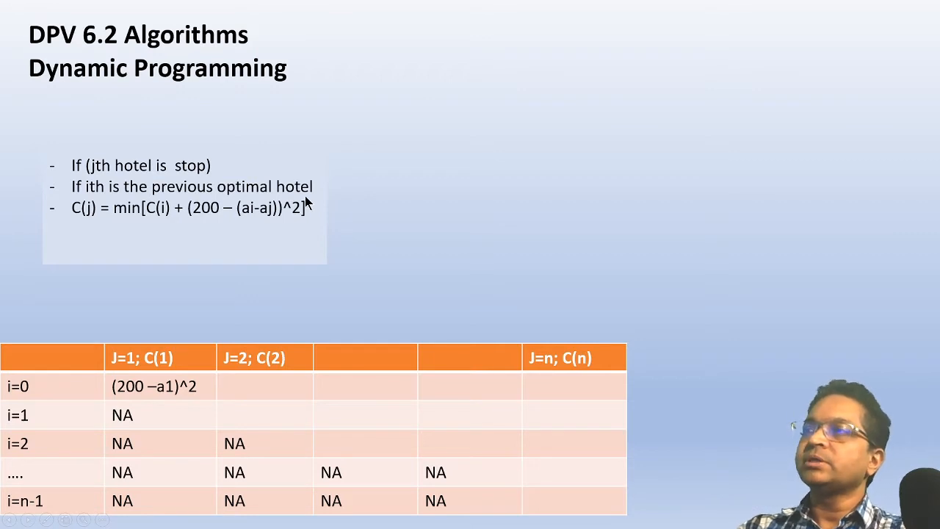
pyautogui.moveTo(256, 235)
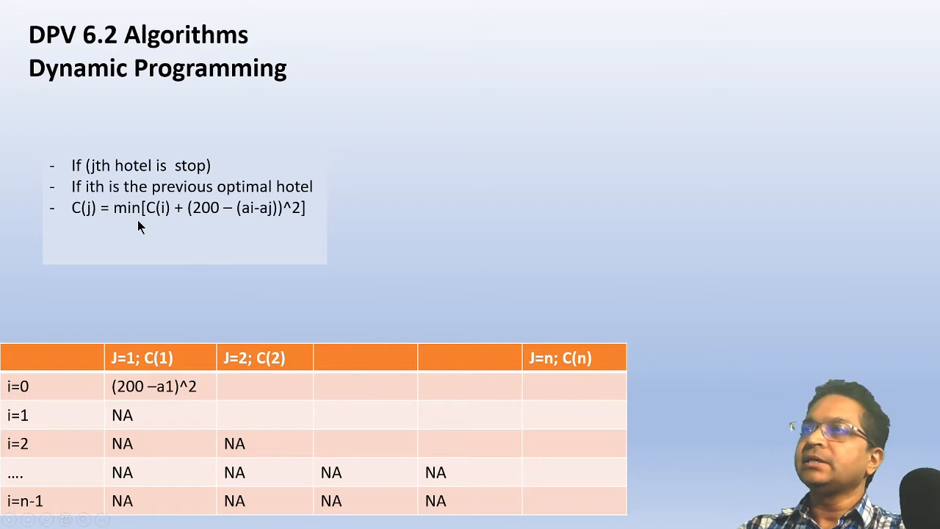
pyautogui.moveTo(169, 217)
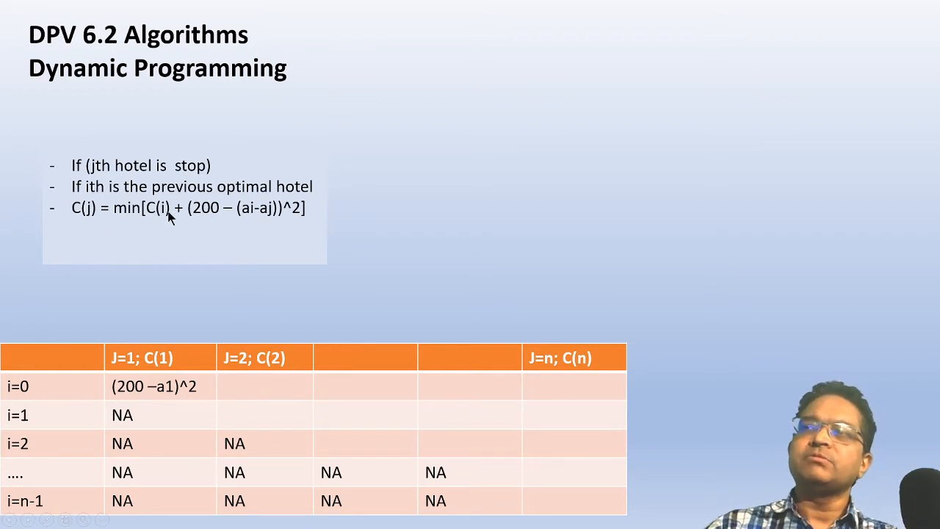
pyautogui.moveTo(209, 223)
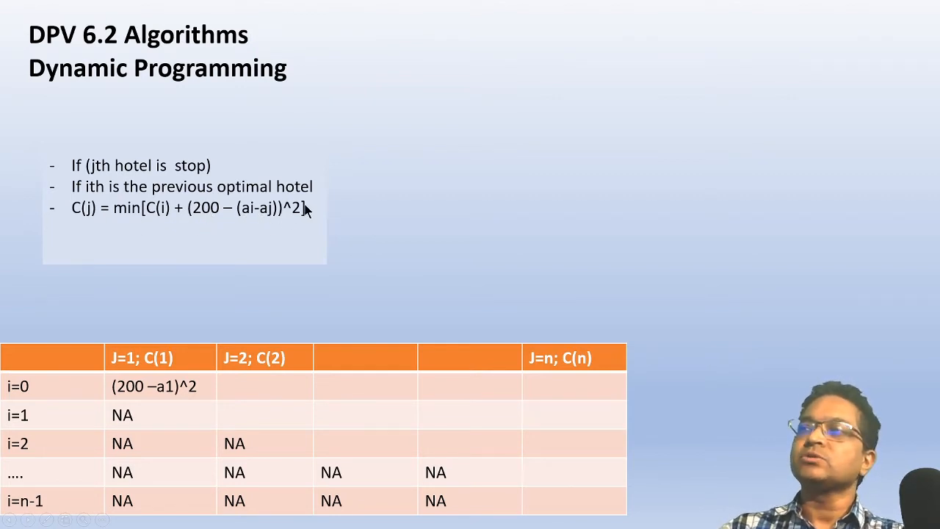
pyautogui.moveTo(153, 220)
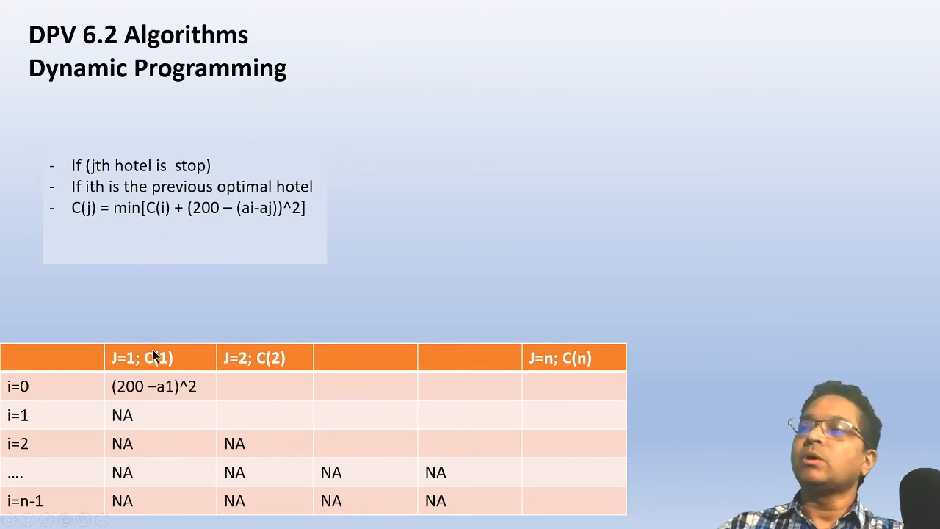
pyautogui.moveTo(171, 223)
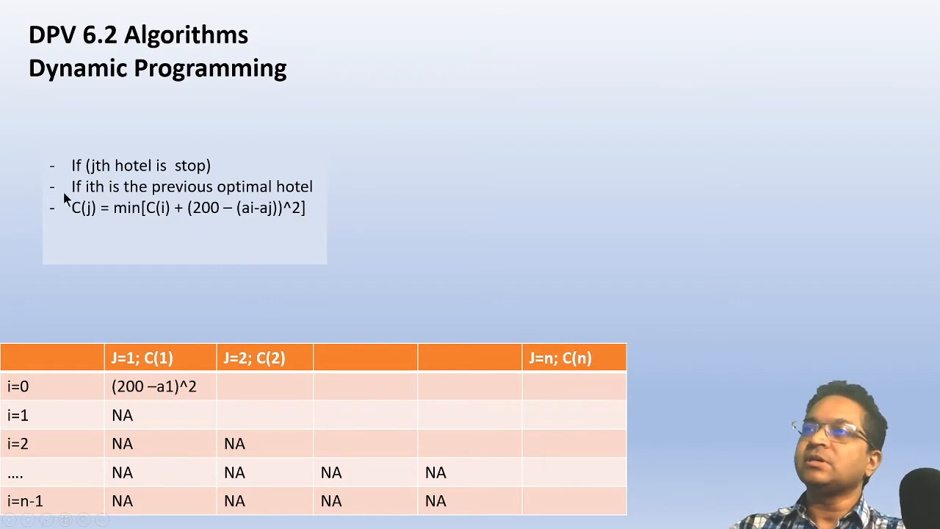
pyautogui.moveTo(326, 217)
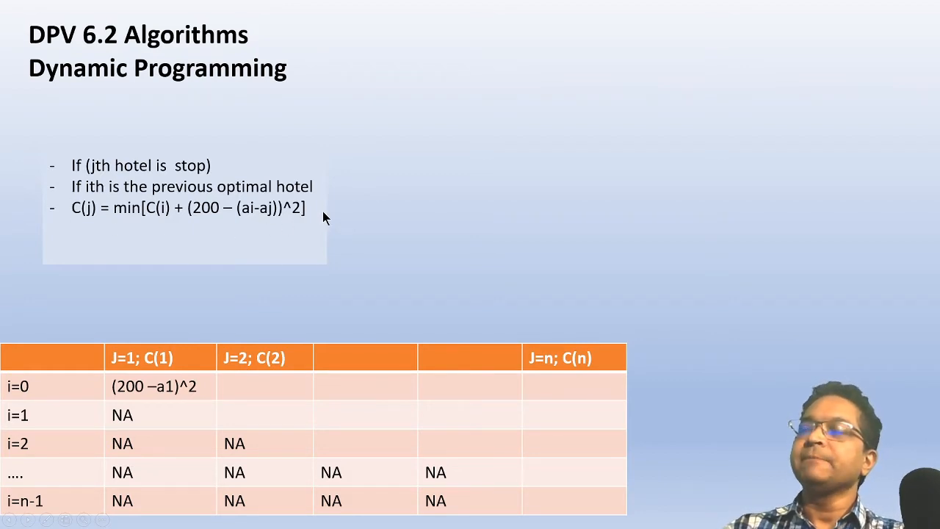
pyautogui.moveTo(150, 206)
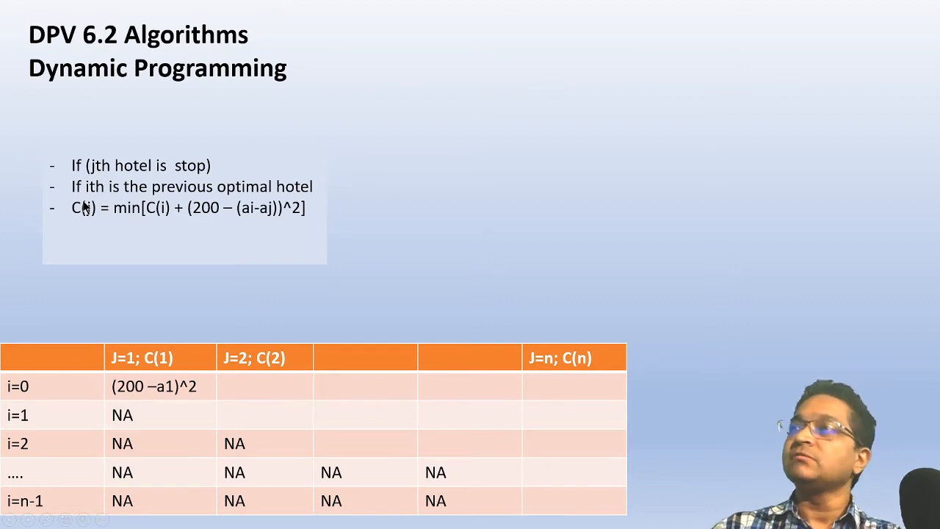
pyautogui.moveTo(176, 312)
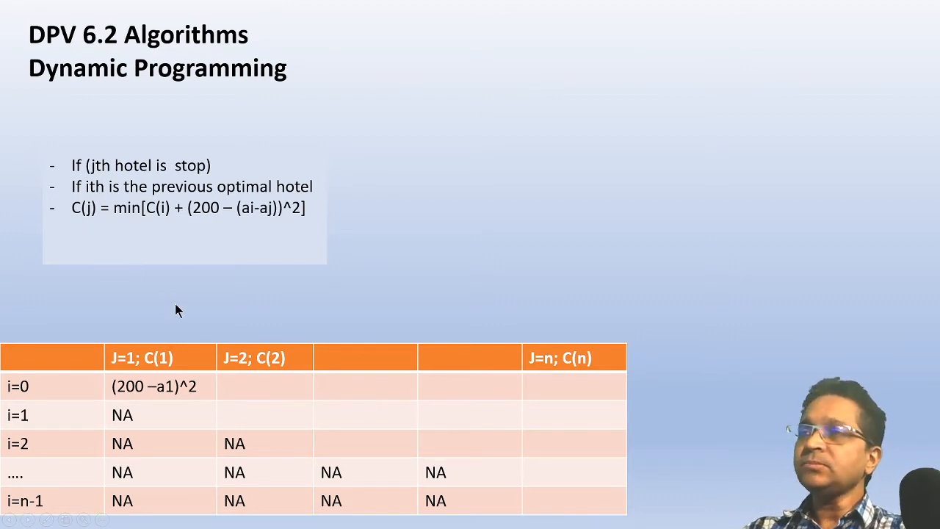
pyautogui.moveTo(41, 307)
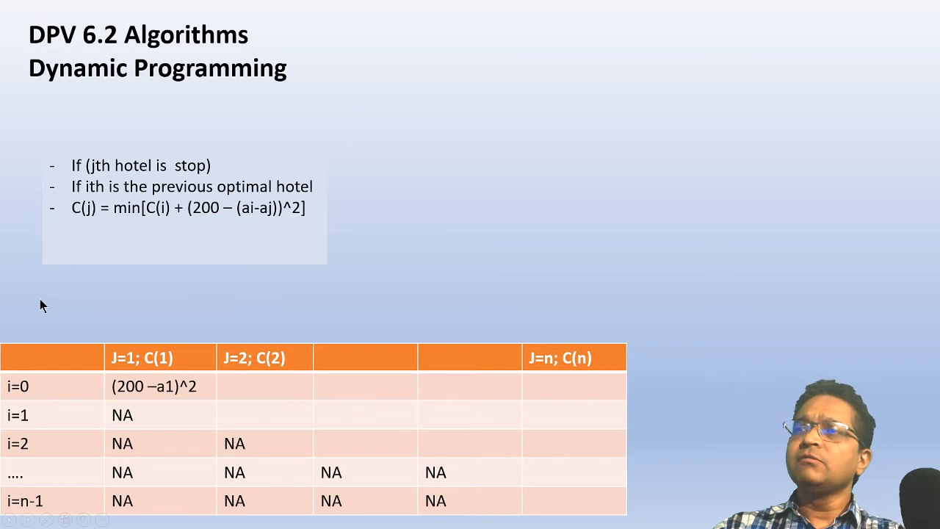
pyautogui.moveTo(108, 350)
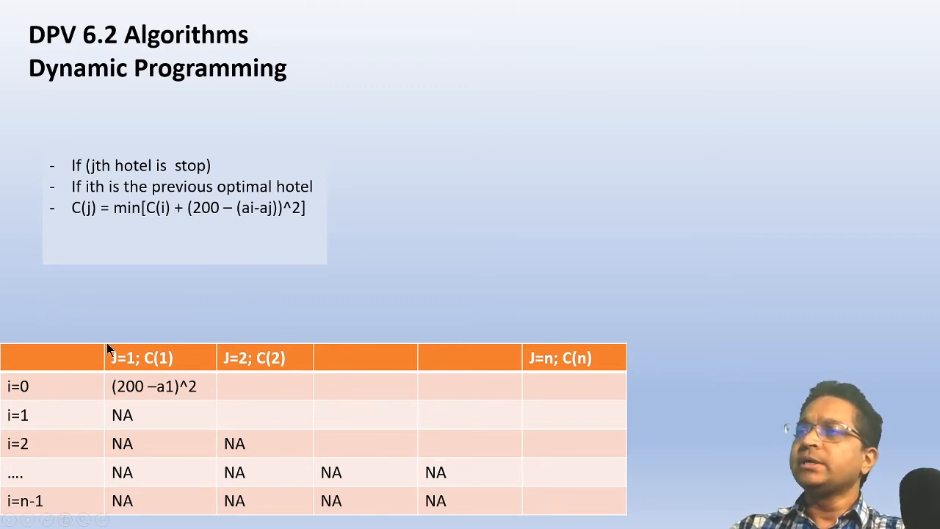
pyautogui.moveTo(628, 429)
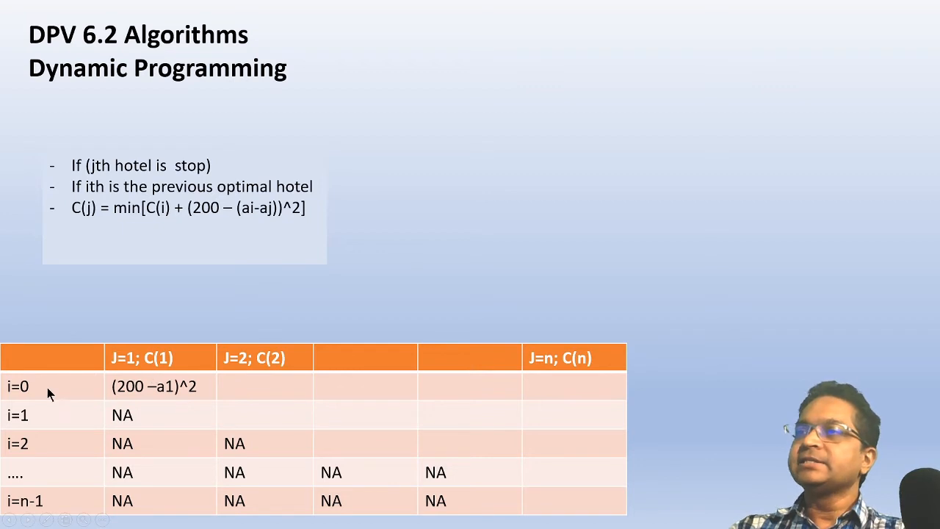
pyautogui.moveTo(123, 373)
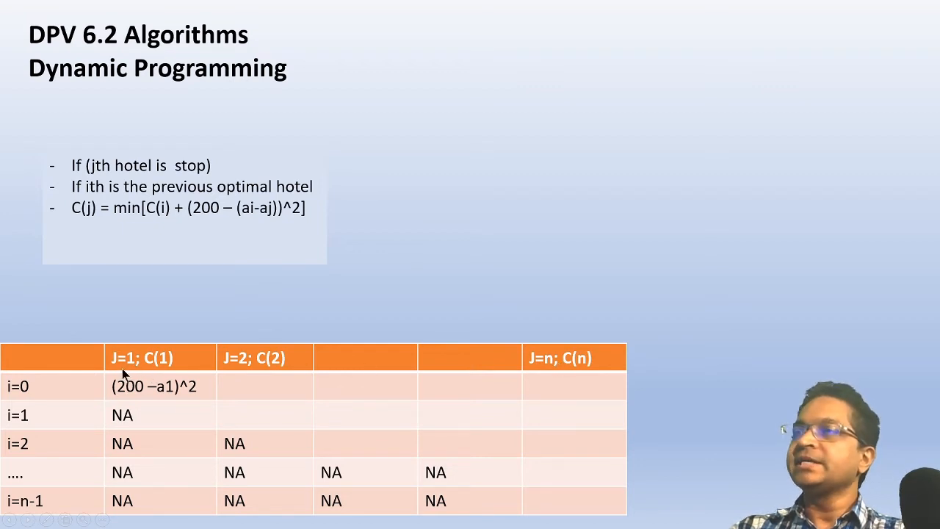
pyautogui.moveTo(243, 368)
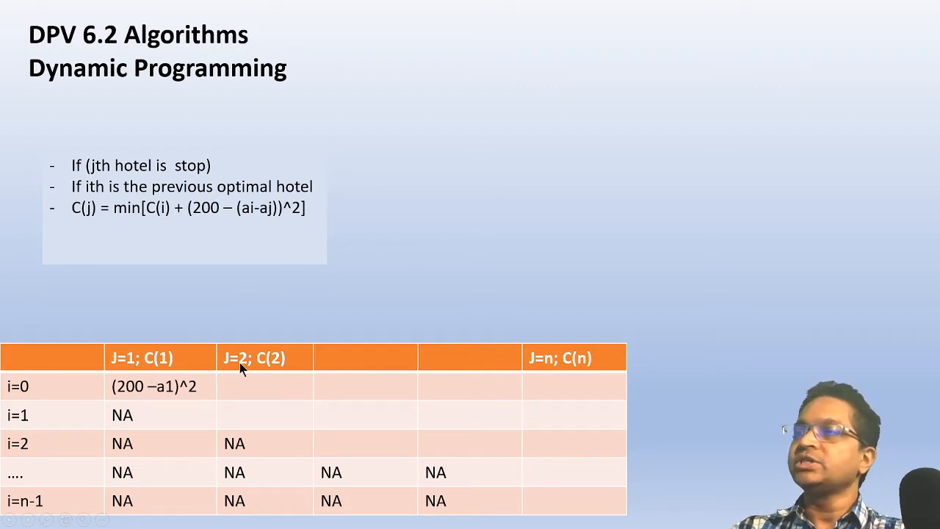
pyautogui.moveTo(370, 375)
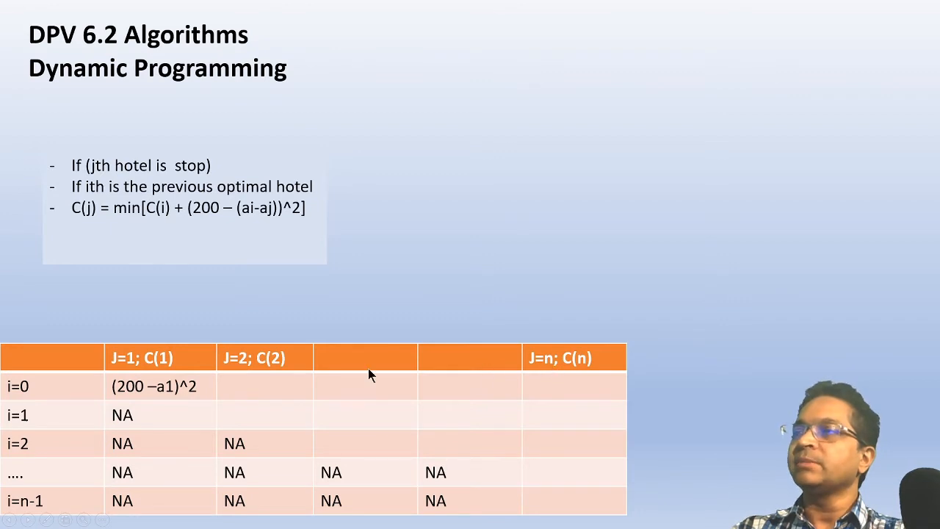
pyautogui.moveTo(33, 382)
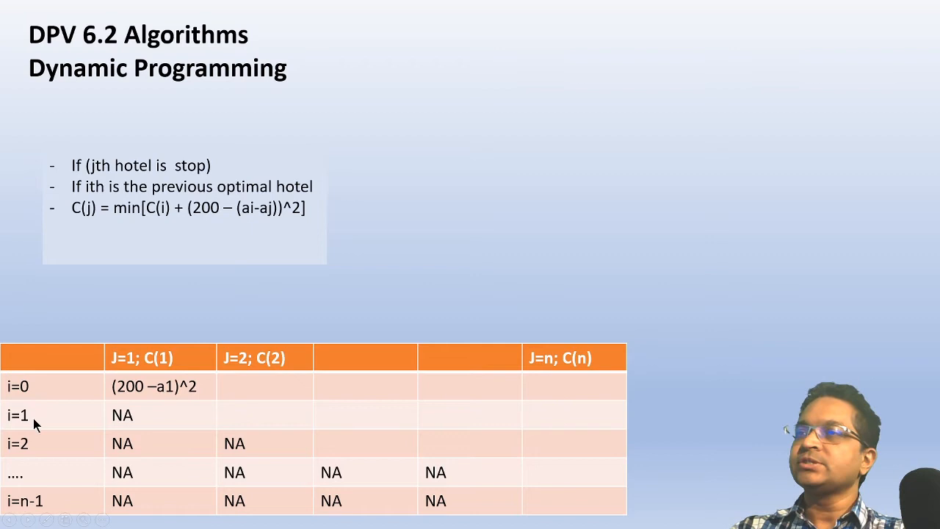
pyautogui.moveTo(39, 390)
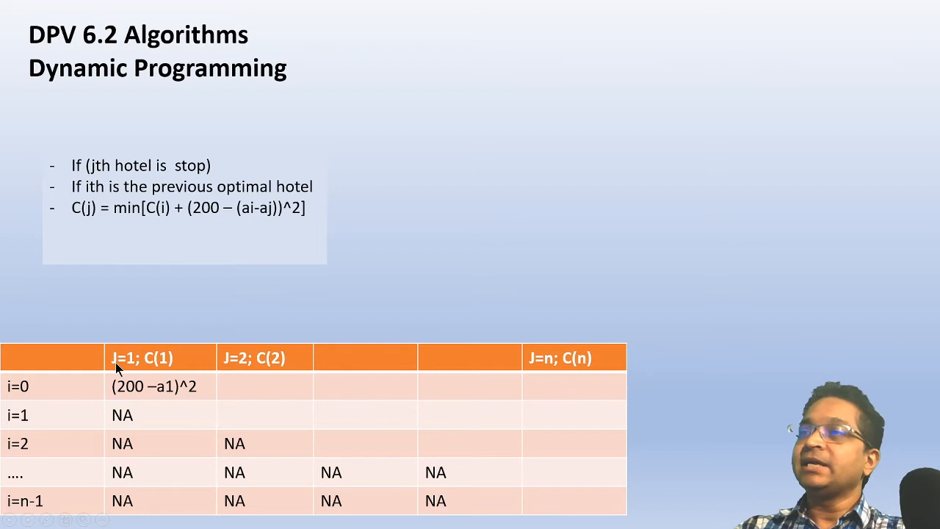
pyautogui.moveTo(126, 354)
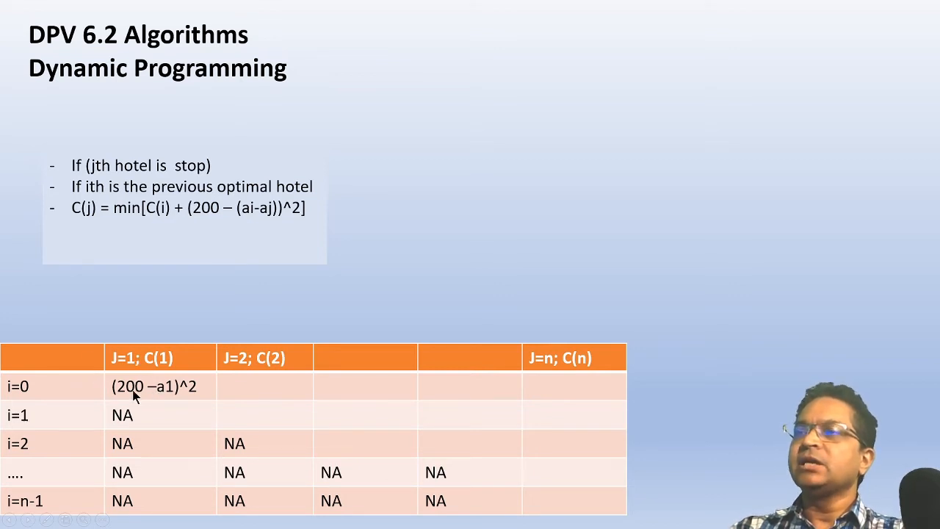
pyautogui.moveTo(50, 395)
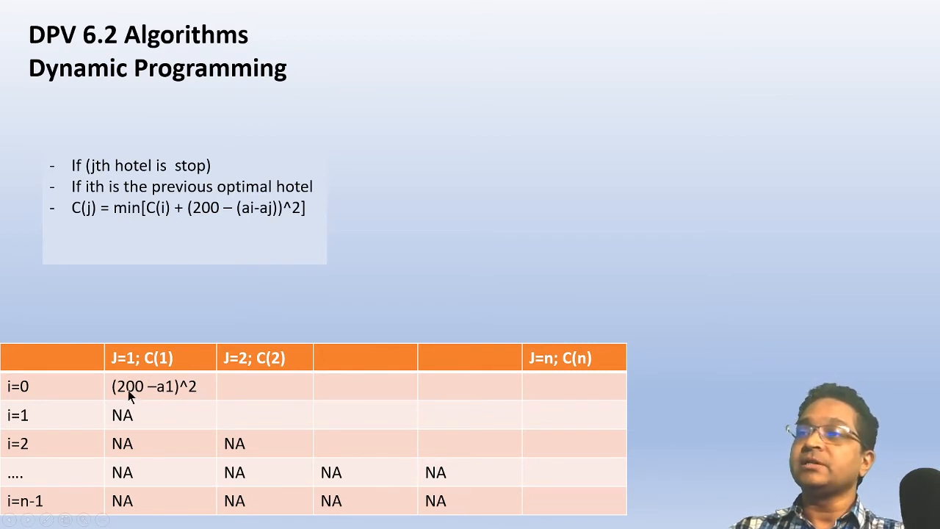
pyautogui.moveTo(202, 385)
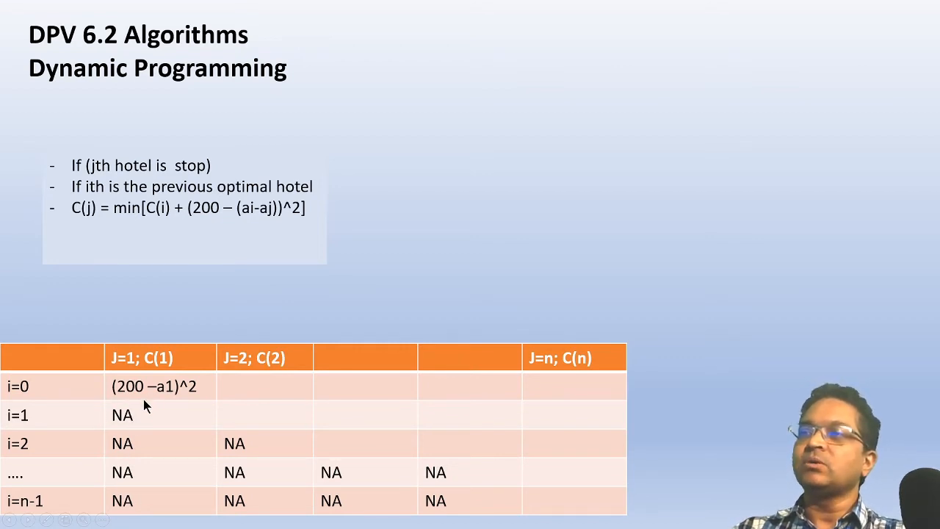
pyautogui.moveTo(144, 367)
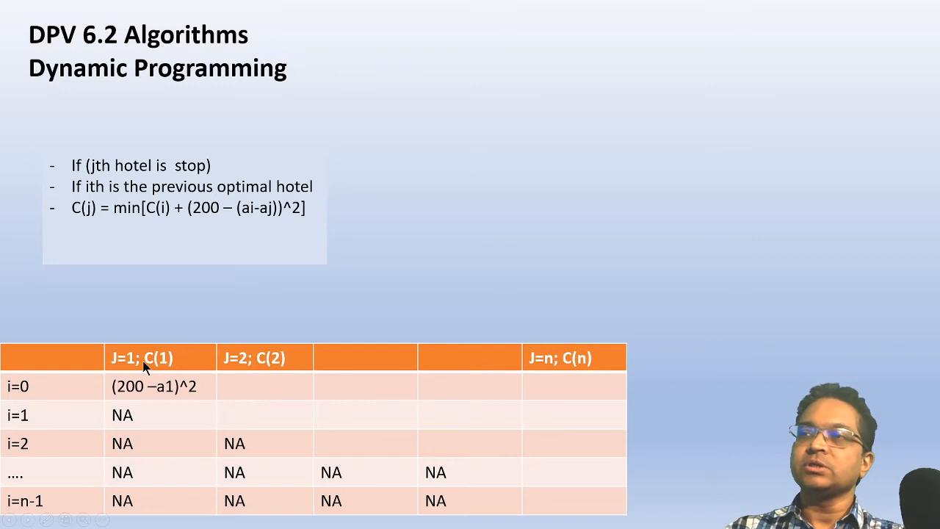
pyautogui.moveTo(125, 418)
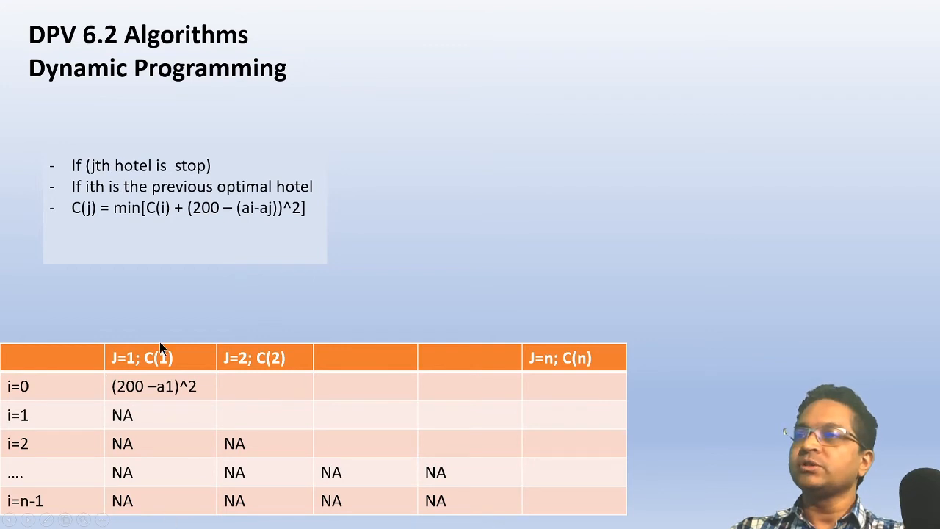
pyautogui.moveTo(146, 395)
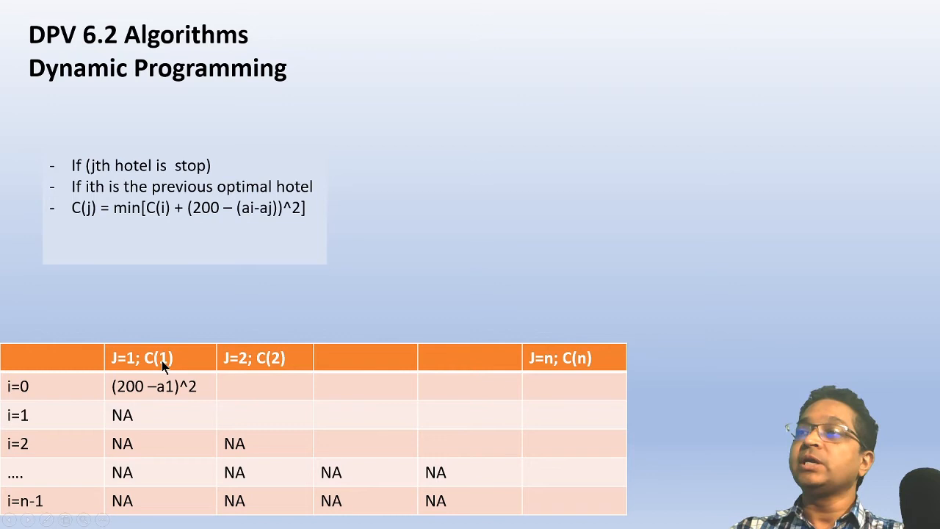
pyautogui.moveTo(145, 349)
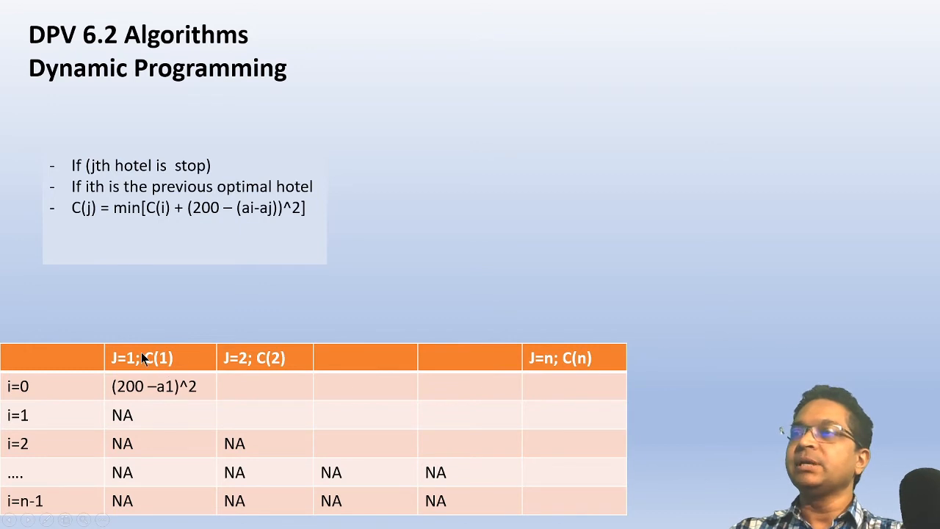
pyautogui.moveTo(135, 364)
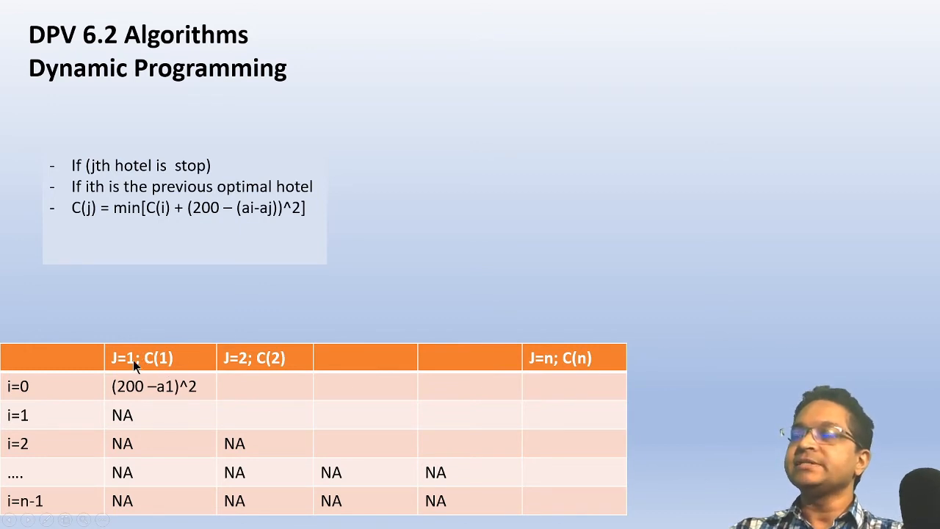
pyautogui.moveTo(227, 352)
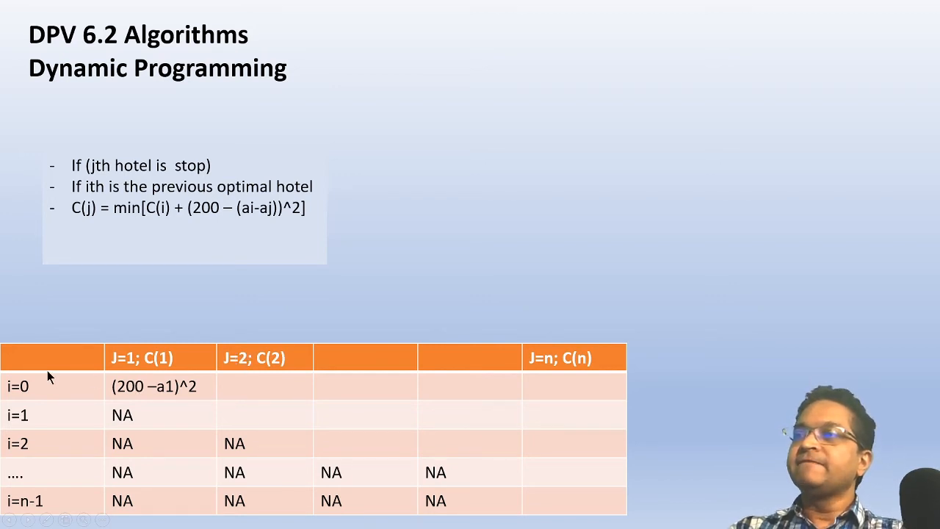
pyautogui.moveTo(22, 334)
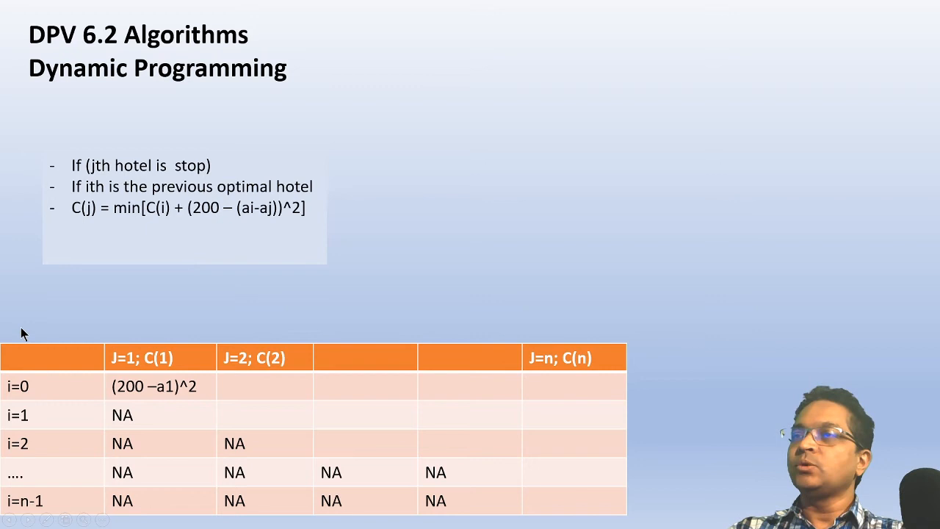
pyautogui.moveTo(108, 335)
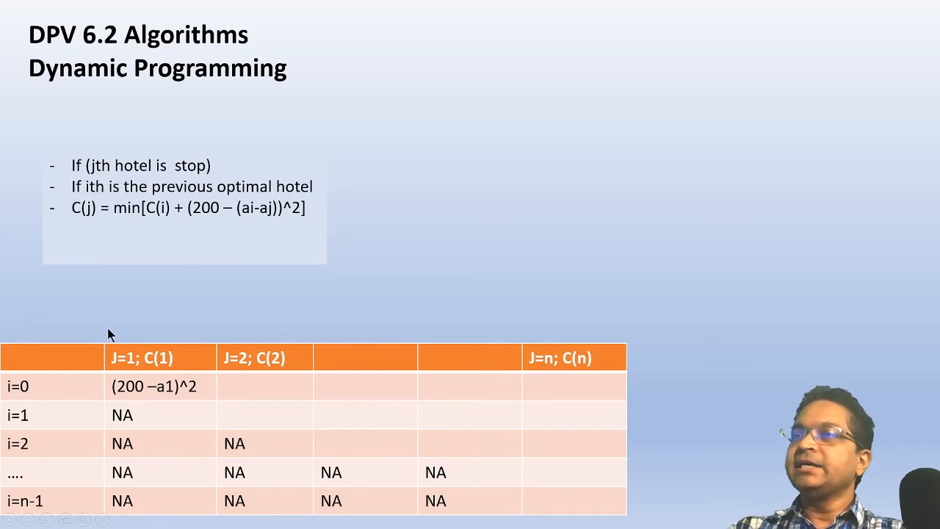
pyautogui.moveTo(124, 345)
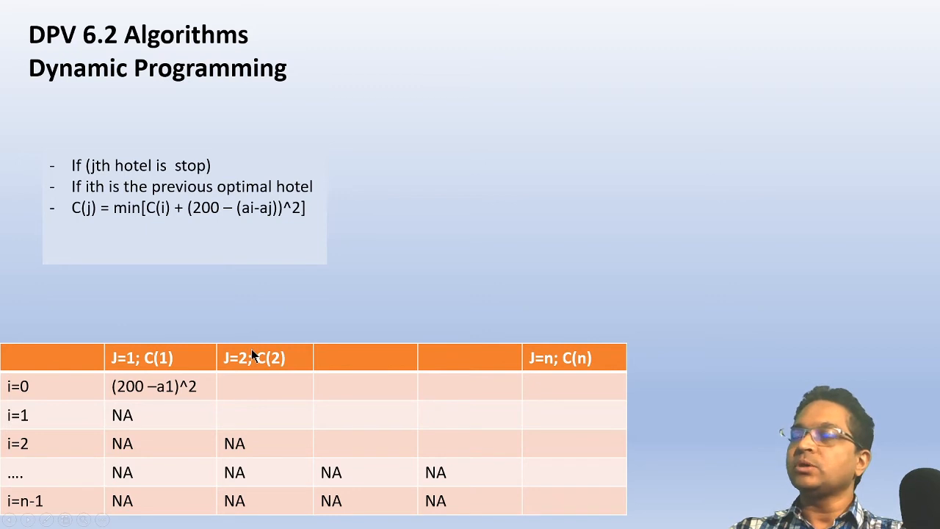
pyautogui.moveTo(14, 332)
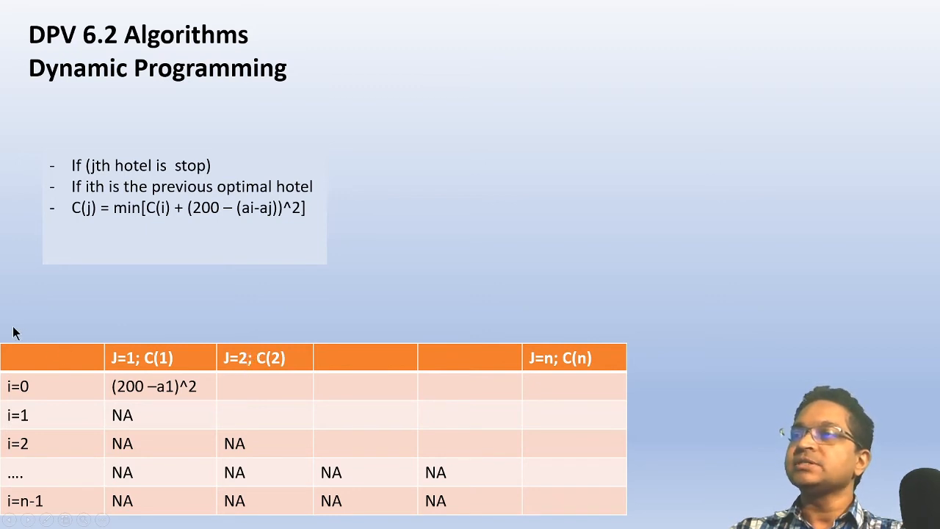
pyautogui.moveTo(141, 351)
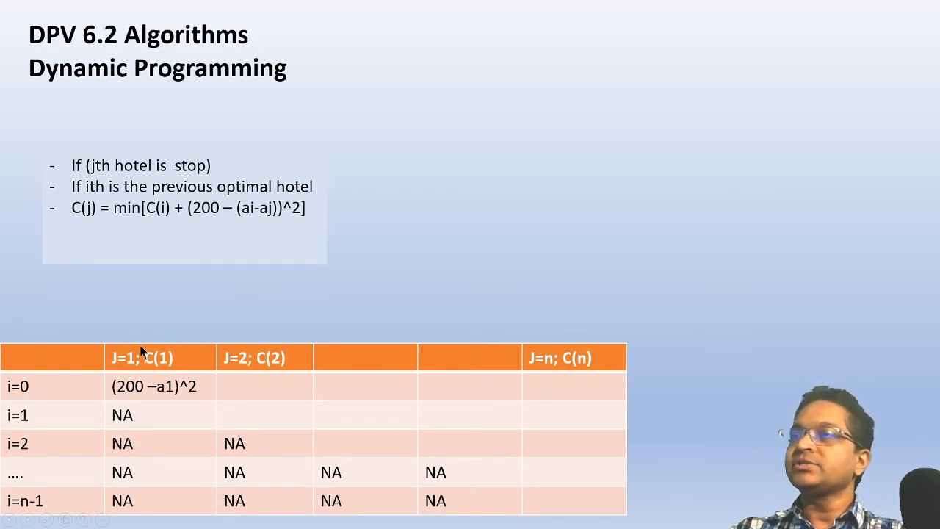
pyautogui.moveTo(3, 335)
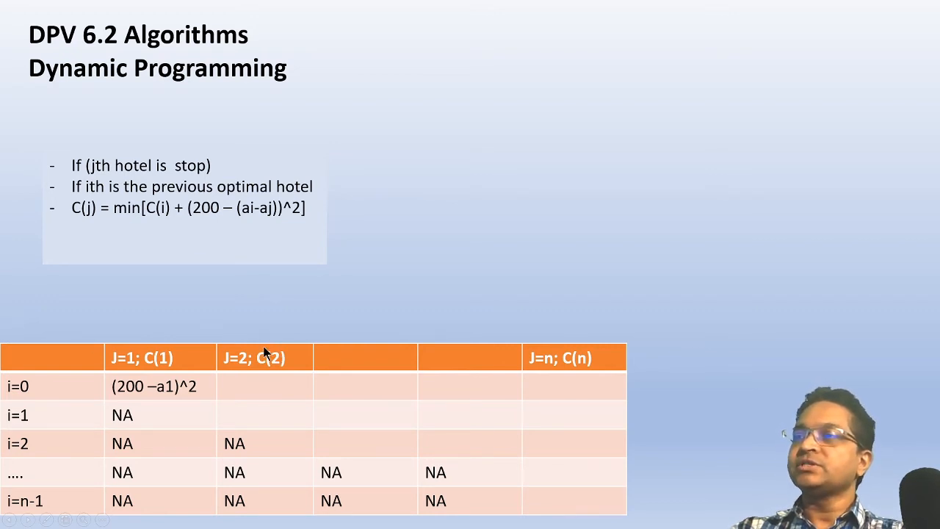
pyautogui.moveTo(256, 391)
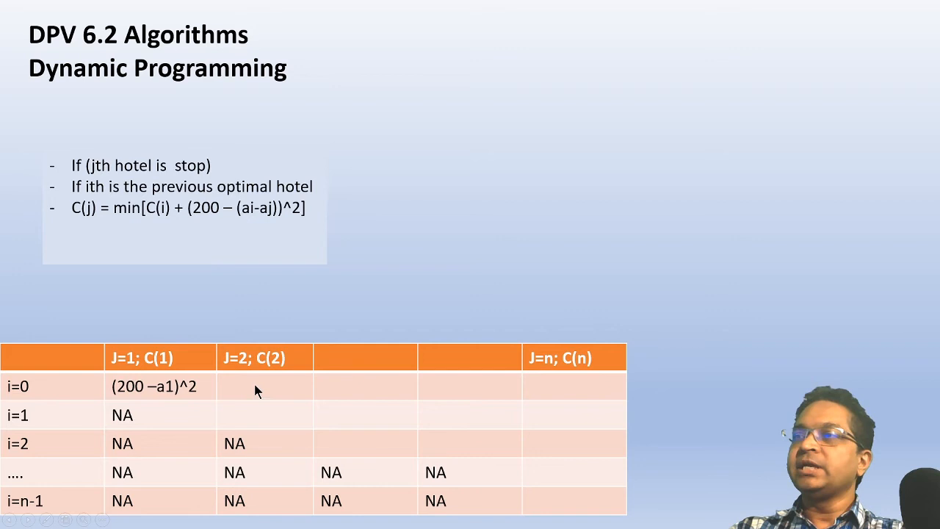
pyautogui.moveTo(42, 329)
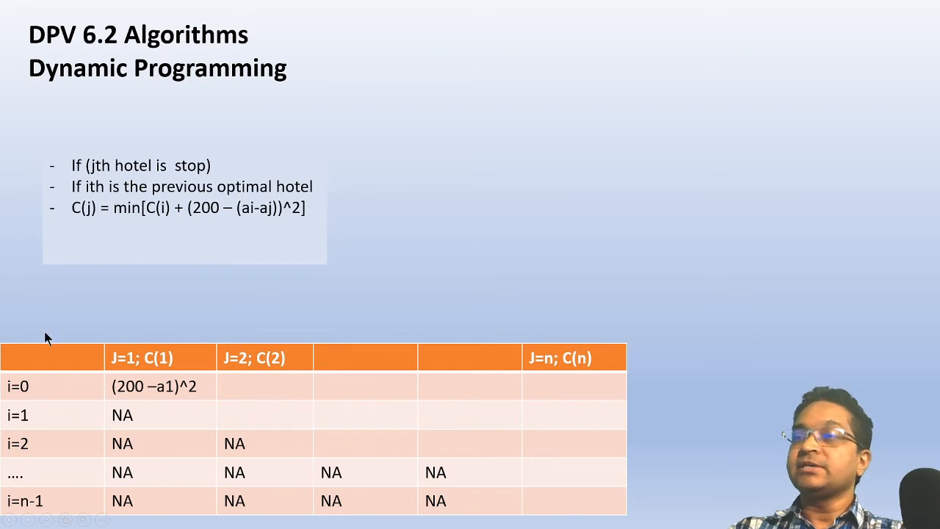
pyautogui.moveTo(278, 412)
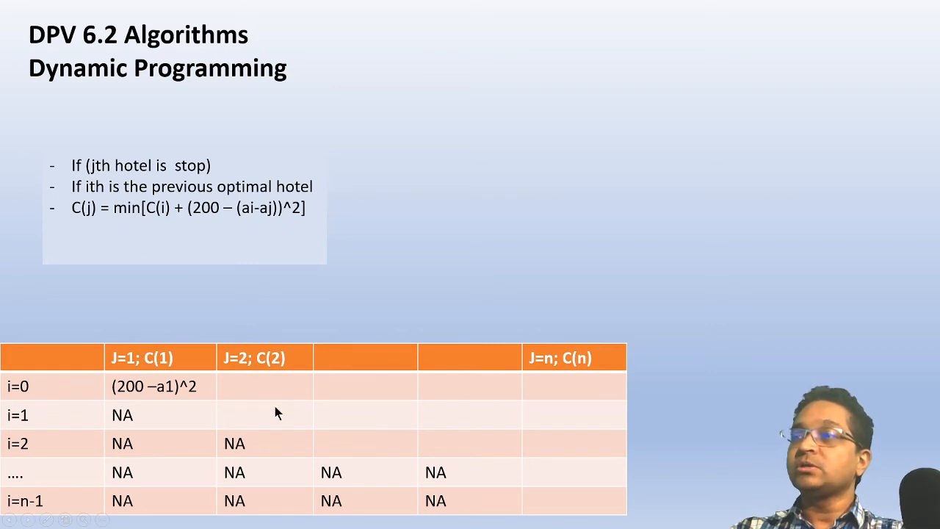
pyautogui.moveTo(252, 420)
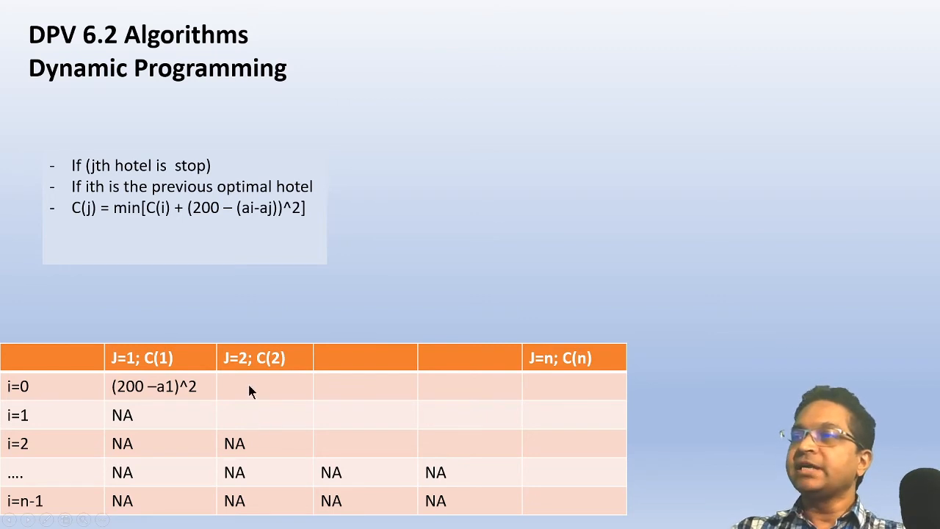
pyautogui.moveTo(236, 389)
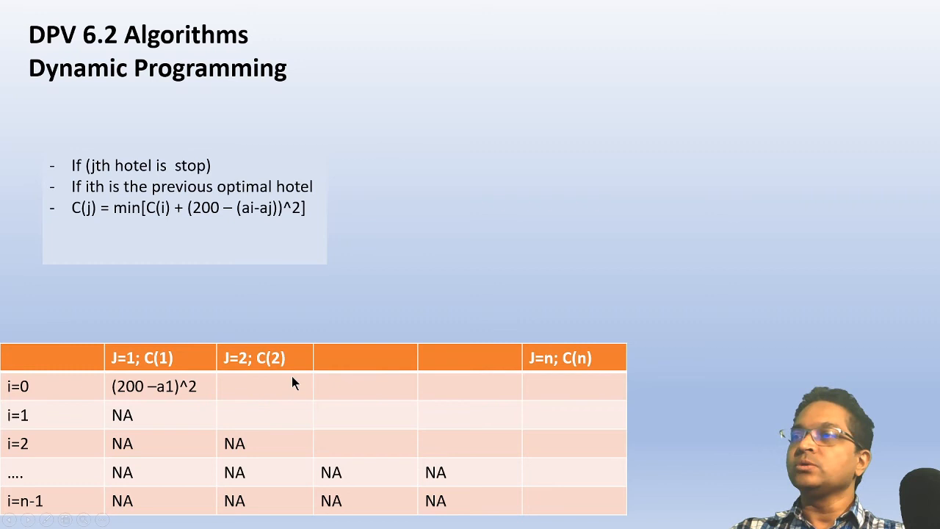
pyautogui.moveTo(247, 399)
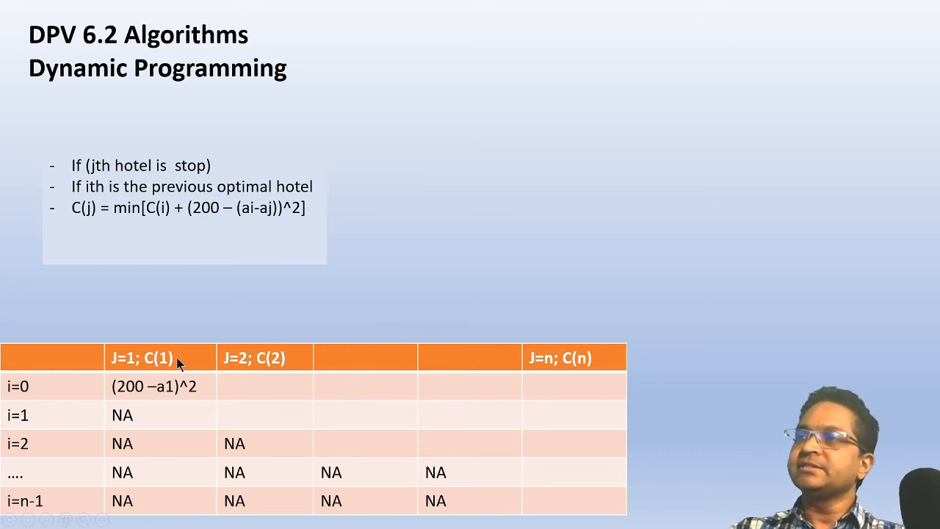
pyautogui.moveTo(161, 405)
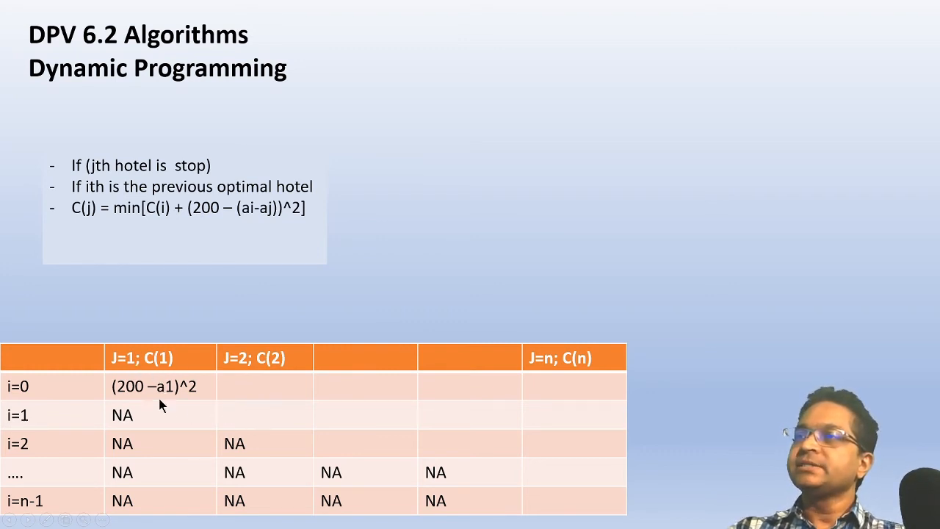
pyautogui.moveTo(286, 411)
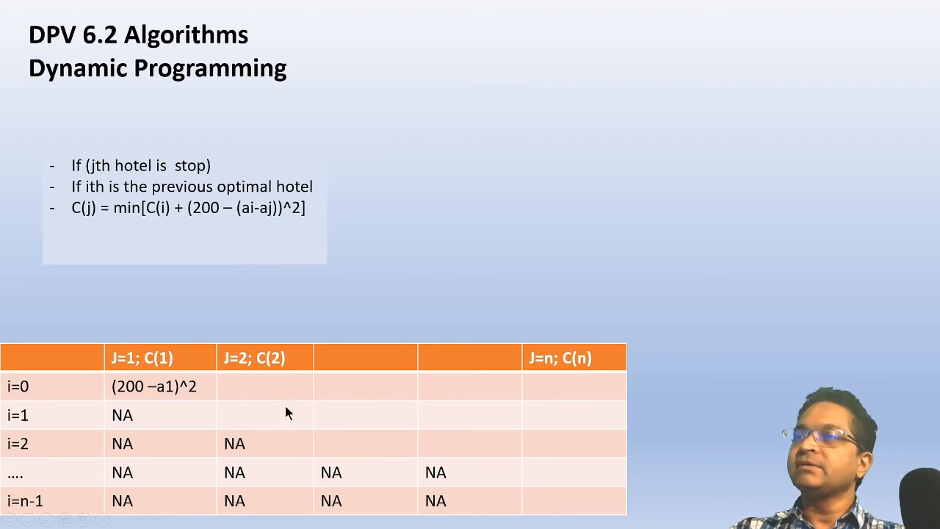
pyautogui.moveTo(268, 408)
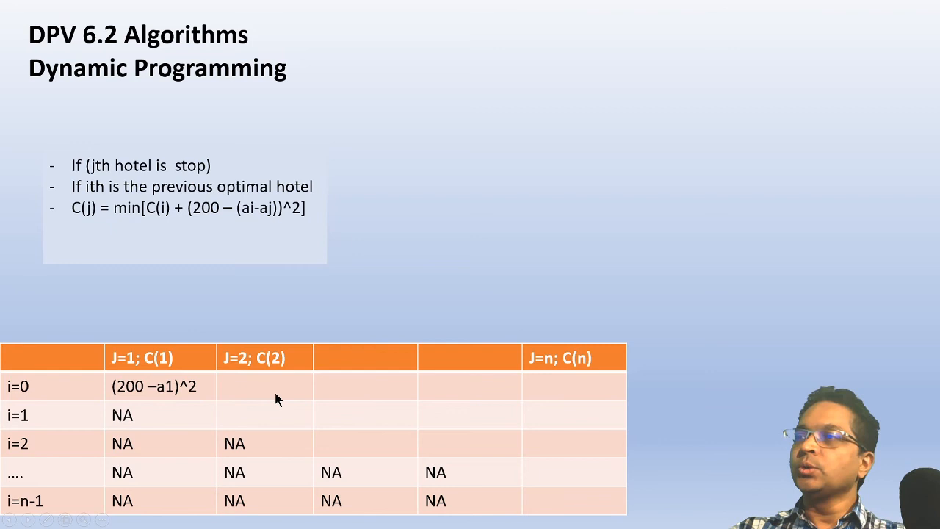
pyautogui.moveTo(267, 358)
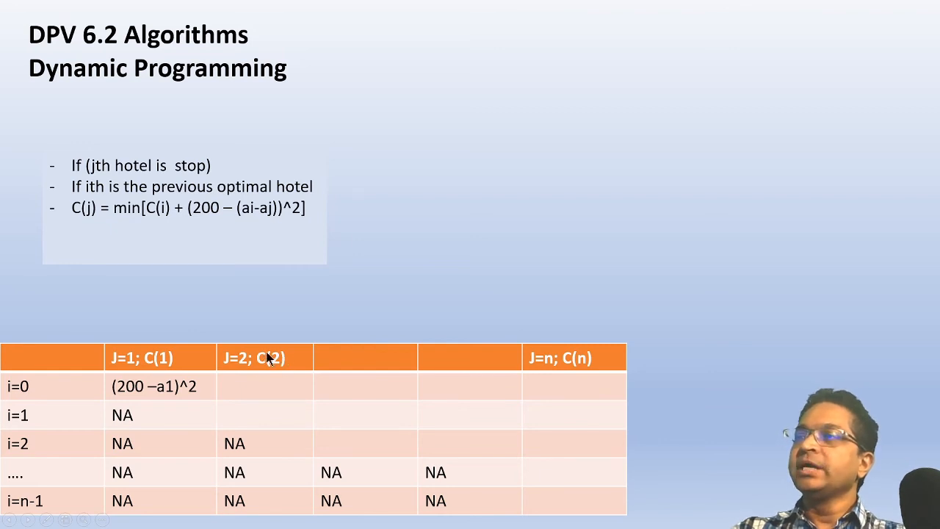
pyautogui.moveTo(587, 358)
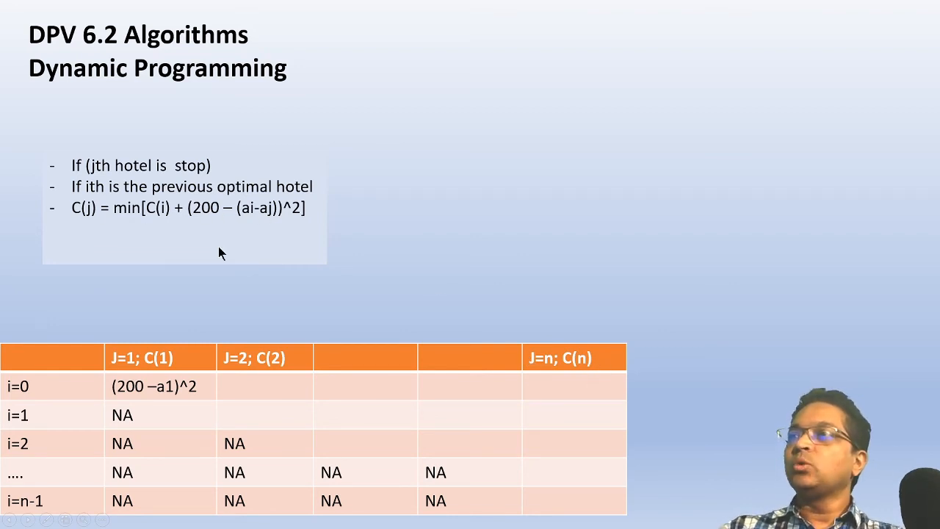
pyautogui.moveTo(590, 358)
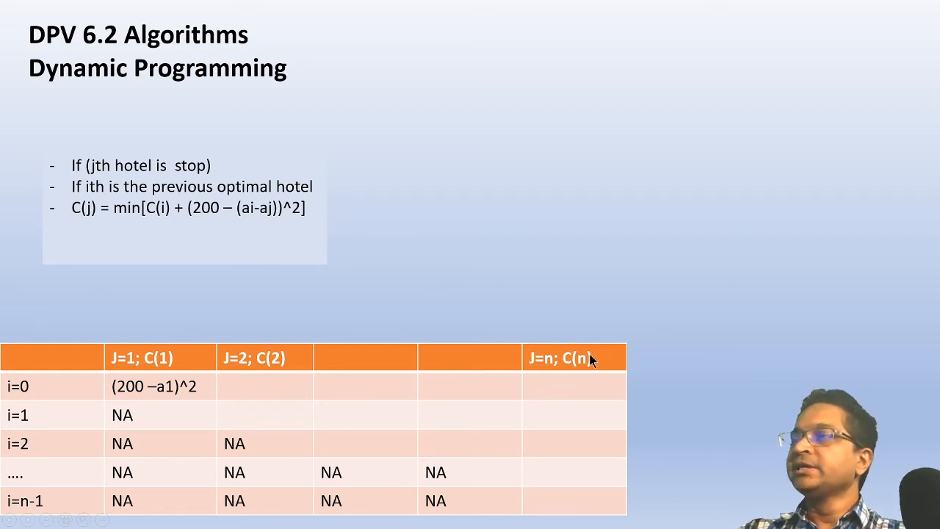
pyautogui.moveTo(57, 464)
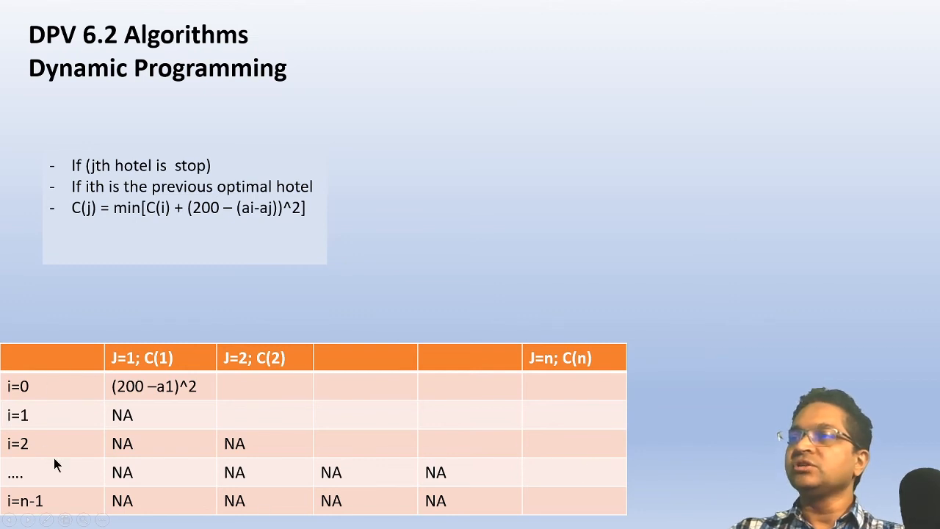
pyautogui.moveTo(571, 364)
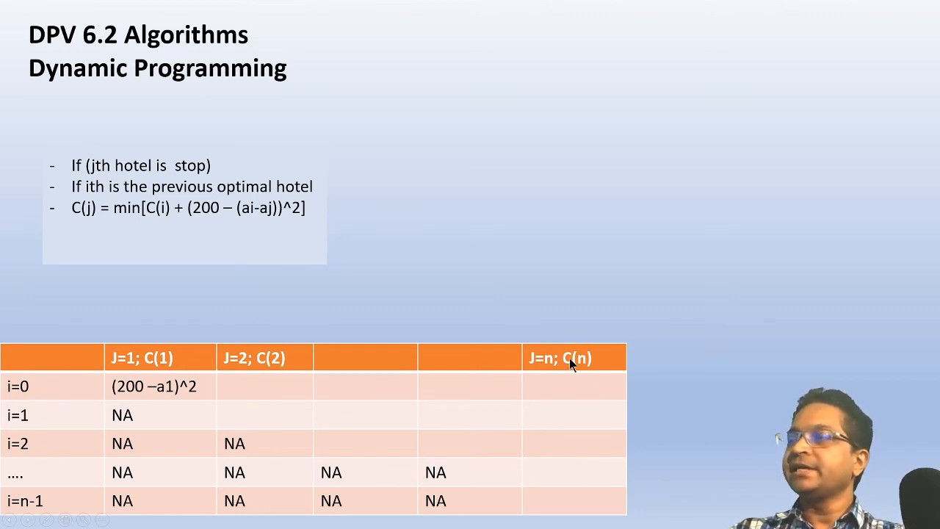
pyautogui.moveTo(374, 324)
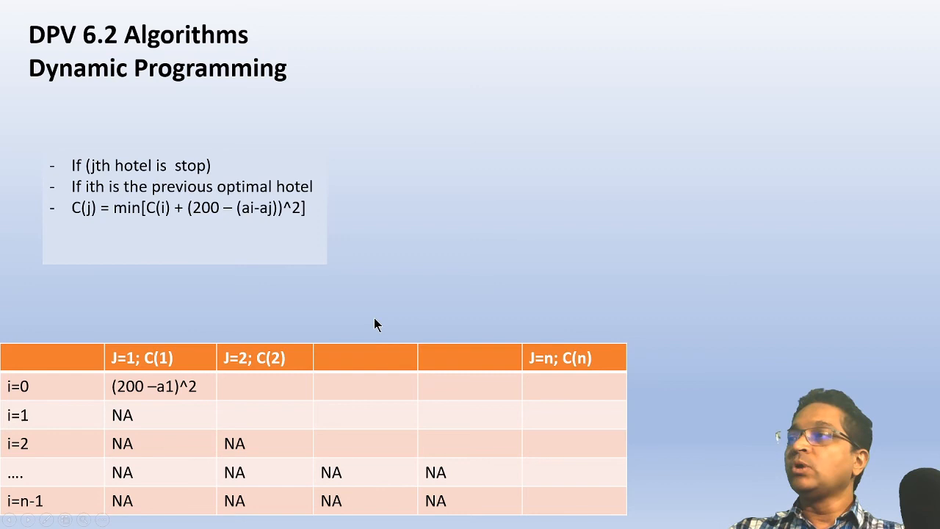
pyautogui.moveTo(179, 359)
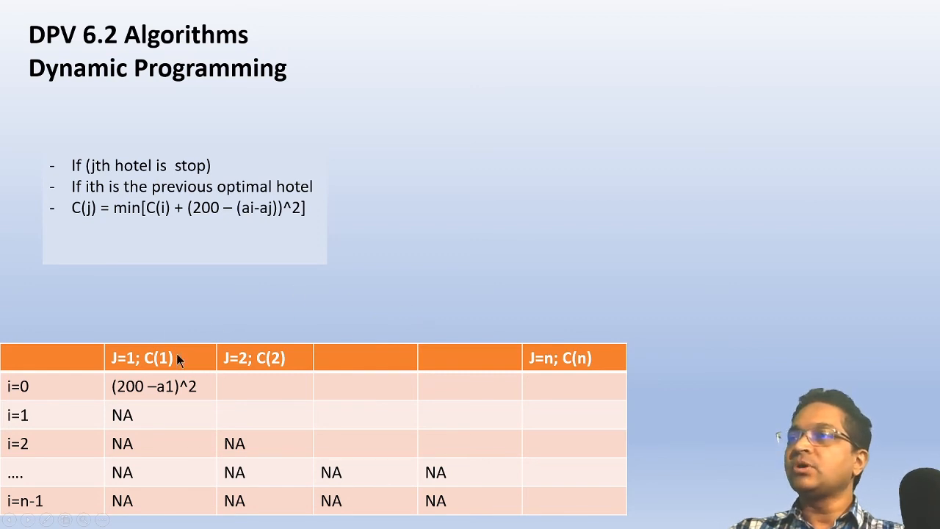
pyautogui.moveTo(109, 165)
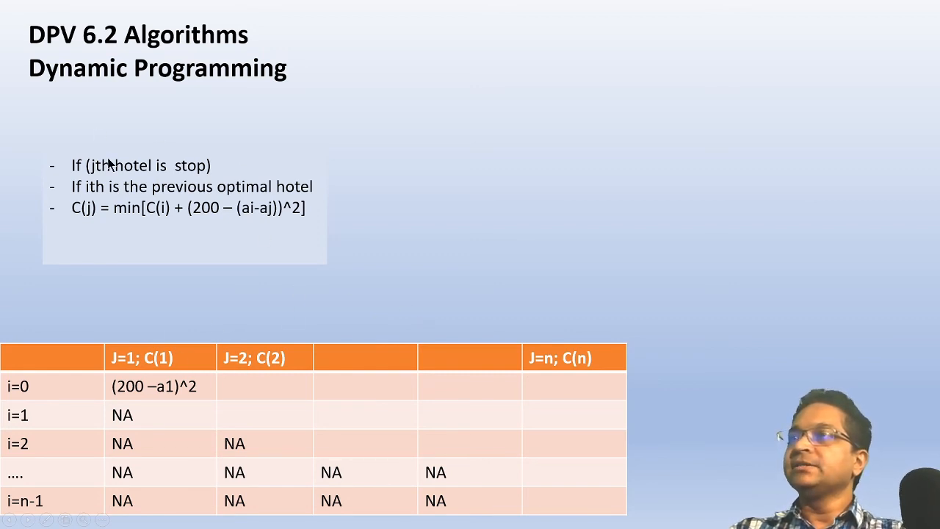
pyautogui.moveTo(121, 232)
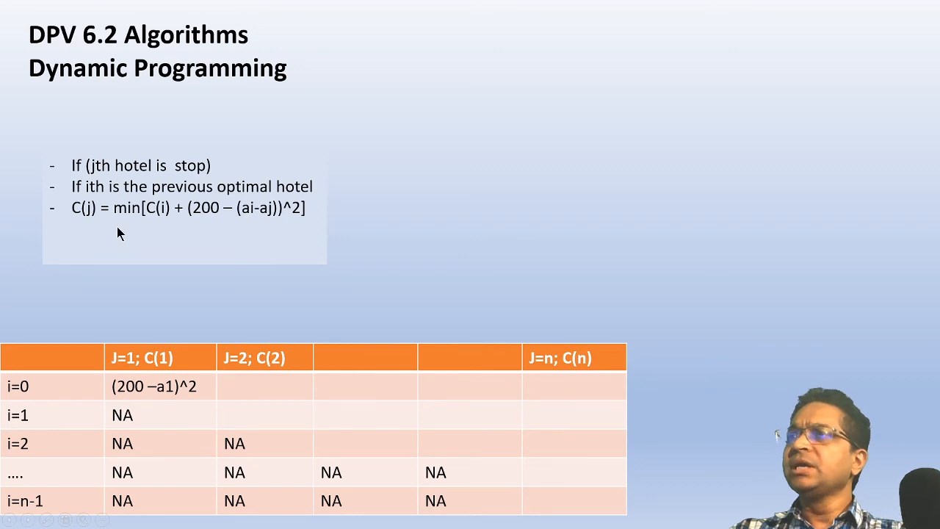
pyautogui.moveTo(511, 369)
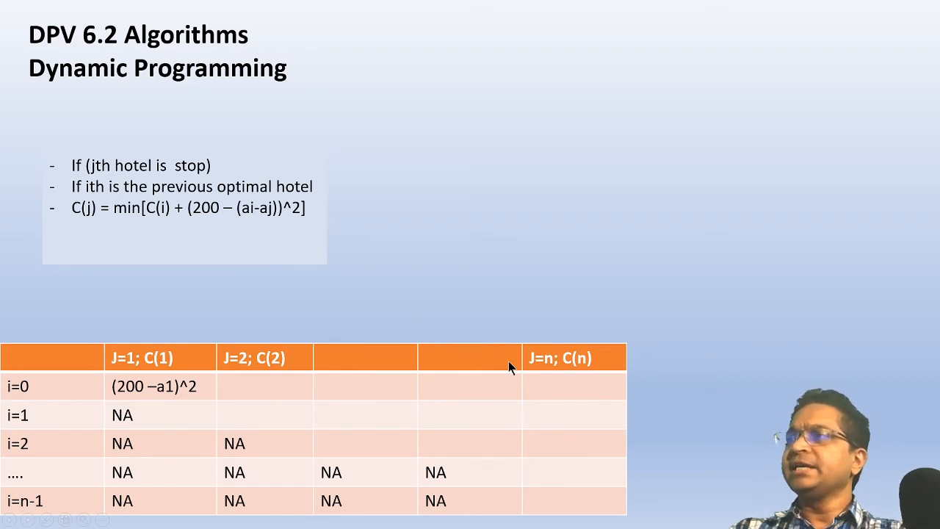
pyautogui.moveTo(587, 361)
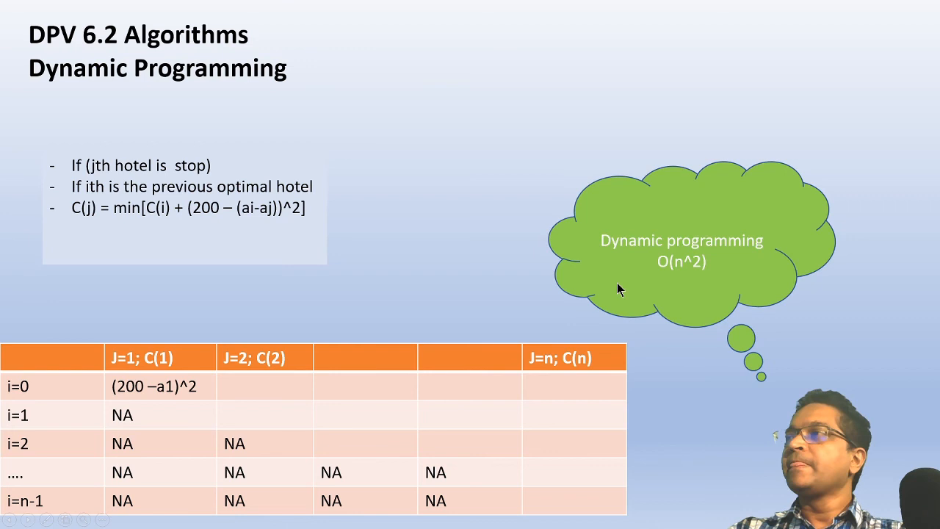
pyautogui.moveTo(688, 256)
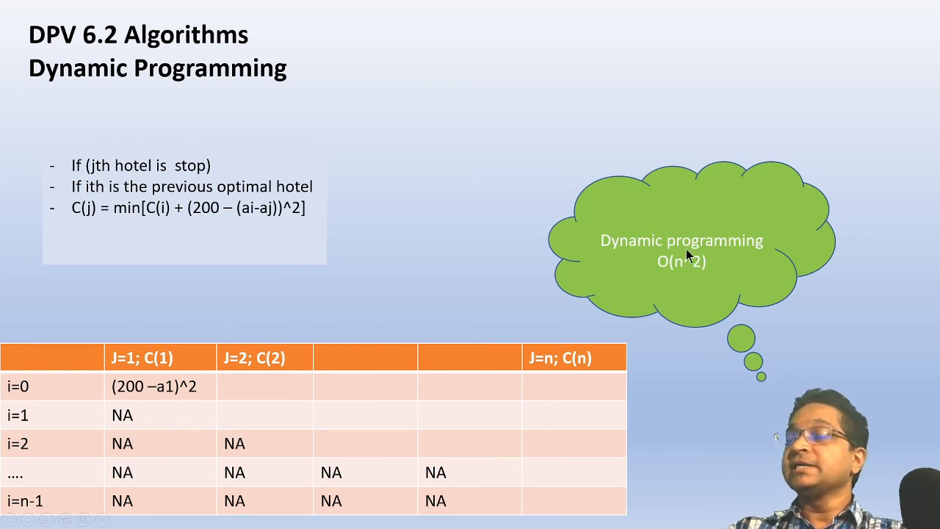